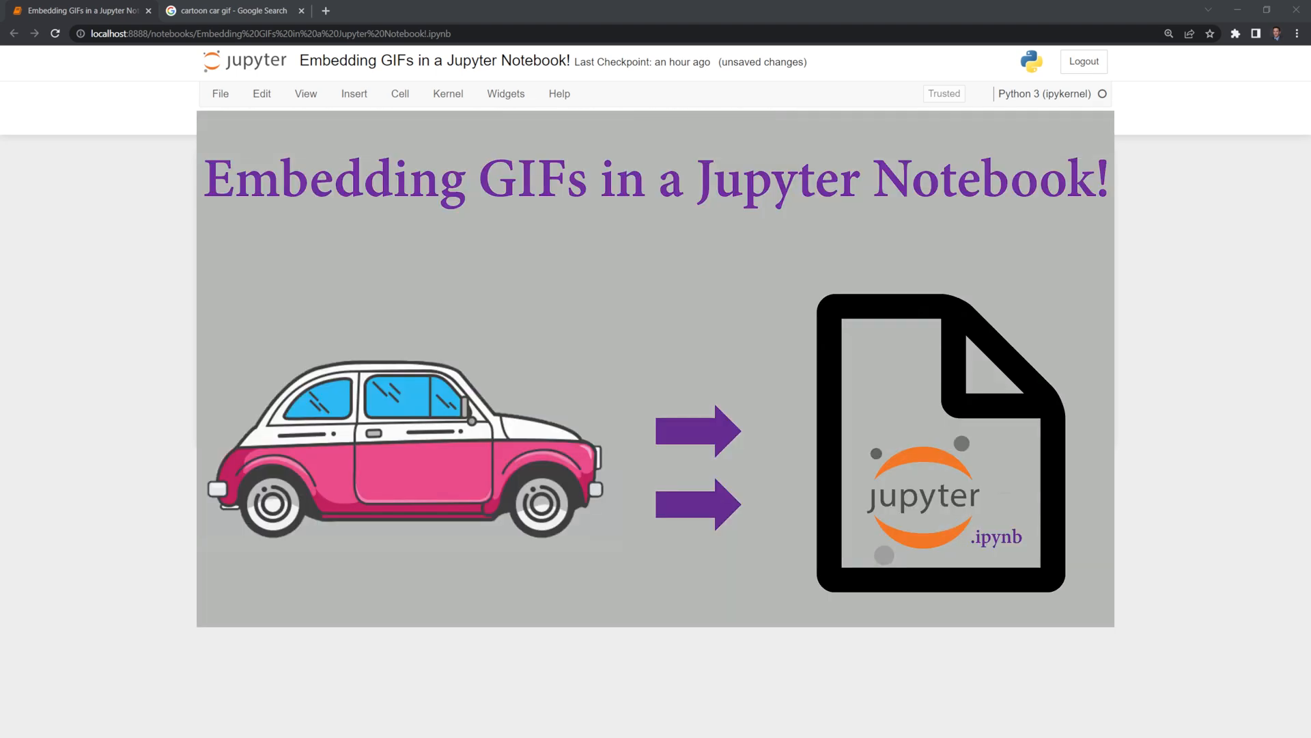
# Review the pink cartoon car GIF search results, then return to the notebook
pyautogui.click(226, 11)
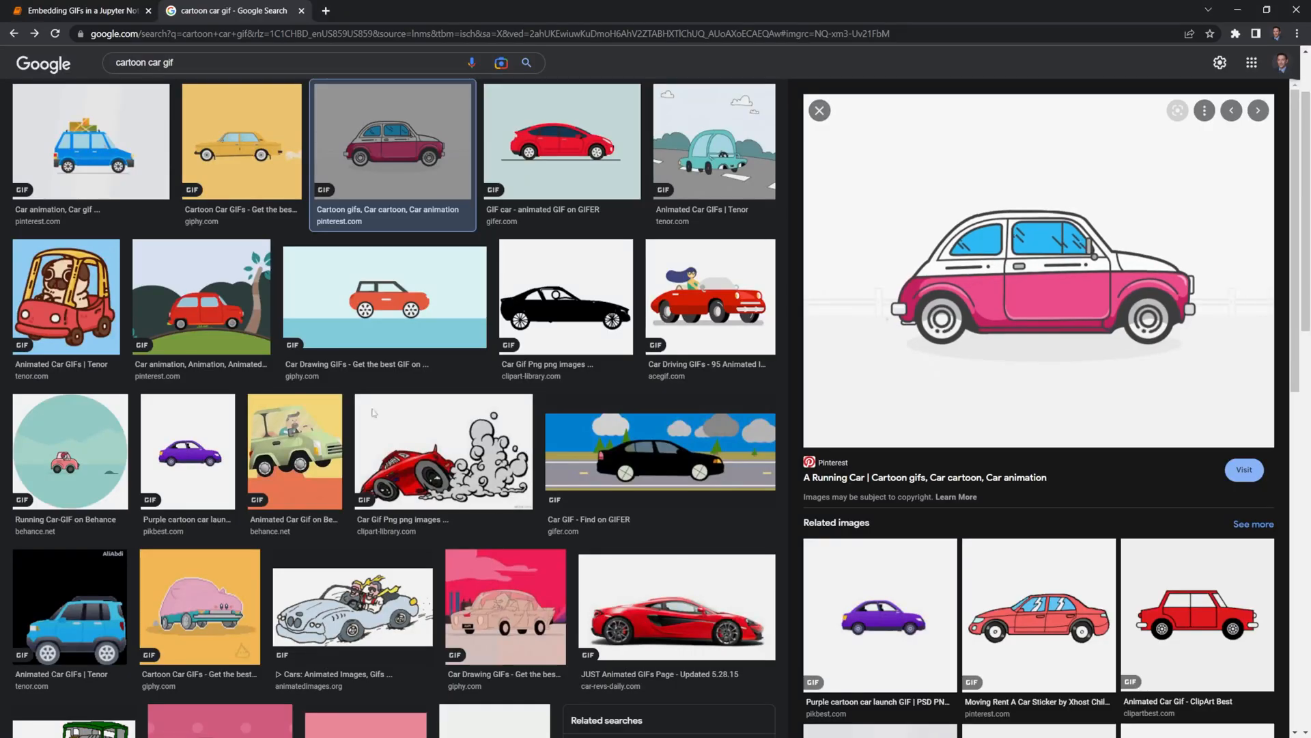
pyautogui.moveTo(918, 353)
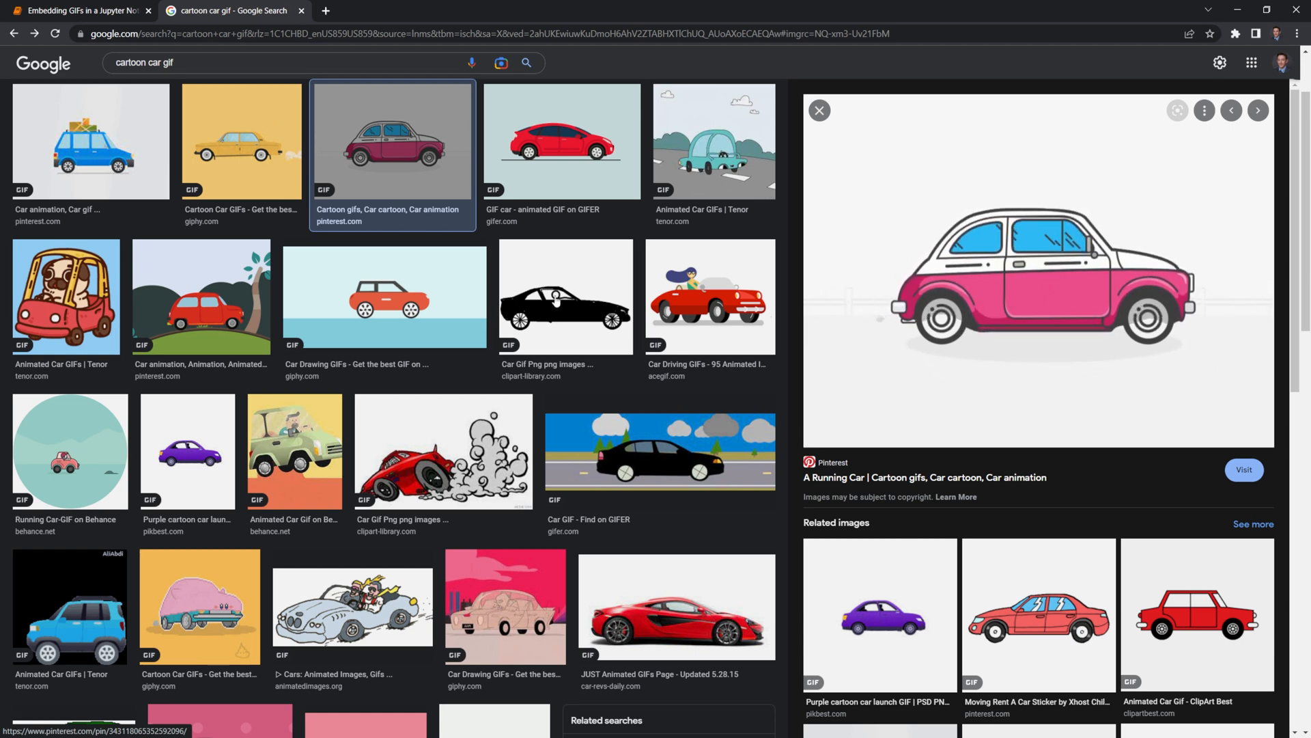
pyautogui.click(79, 10)
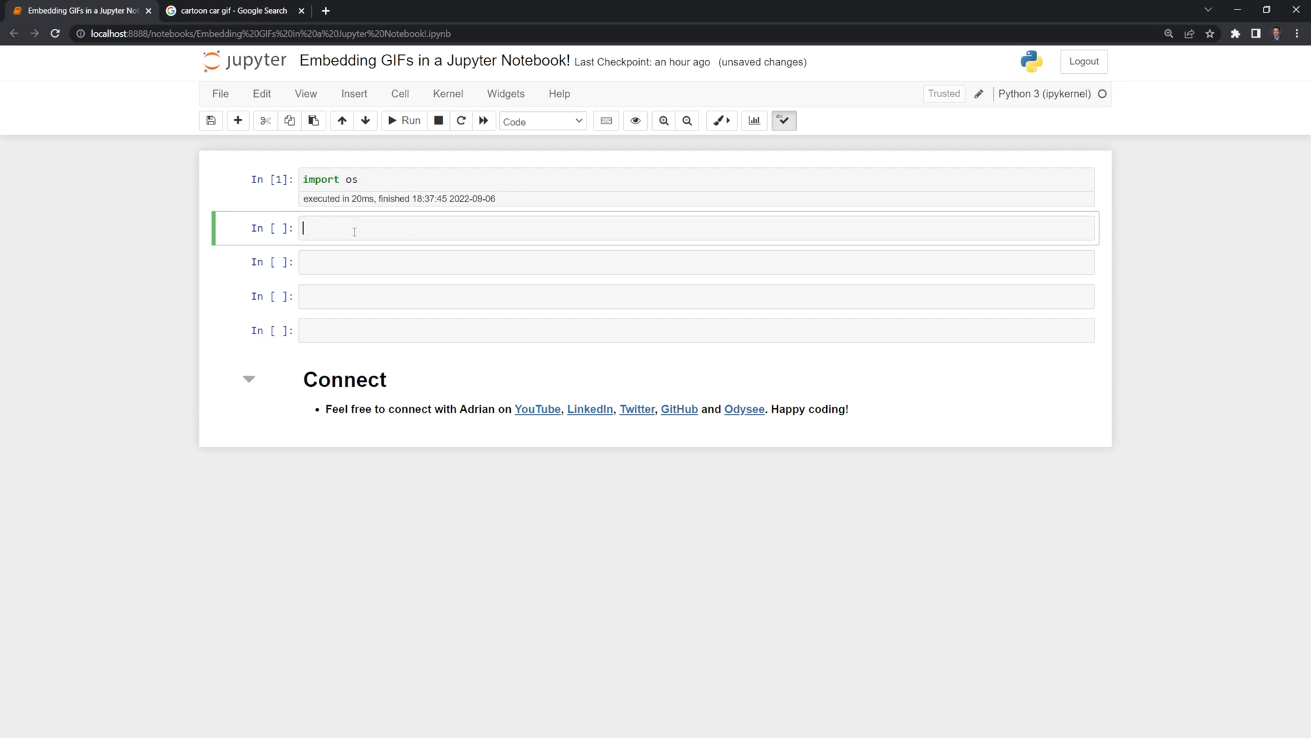
# Run os.listdir() in the second code cell to list the folder's files
pyautogui.write('os')
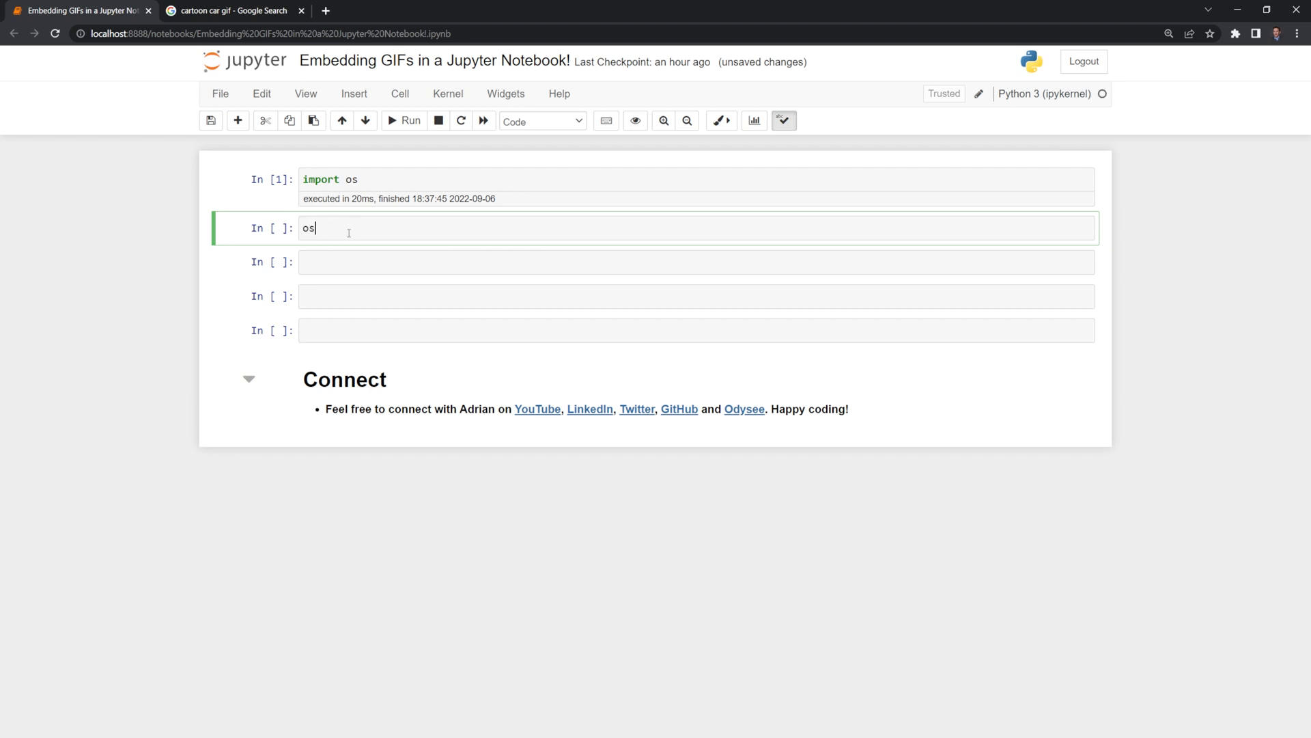
pyautogui.write('.listdi')
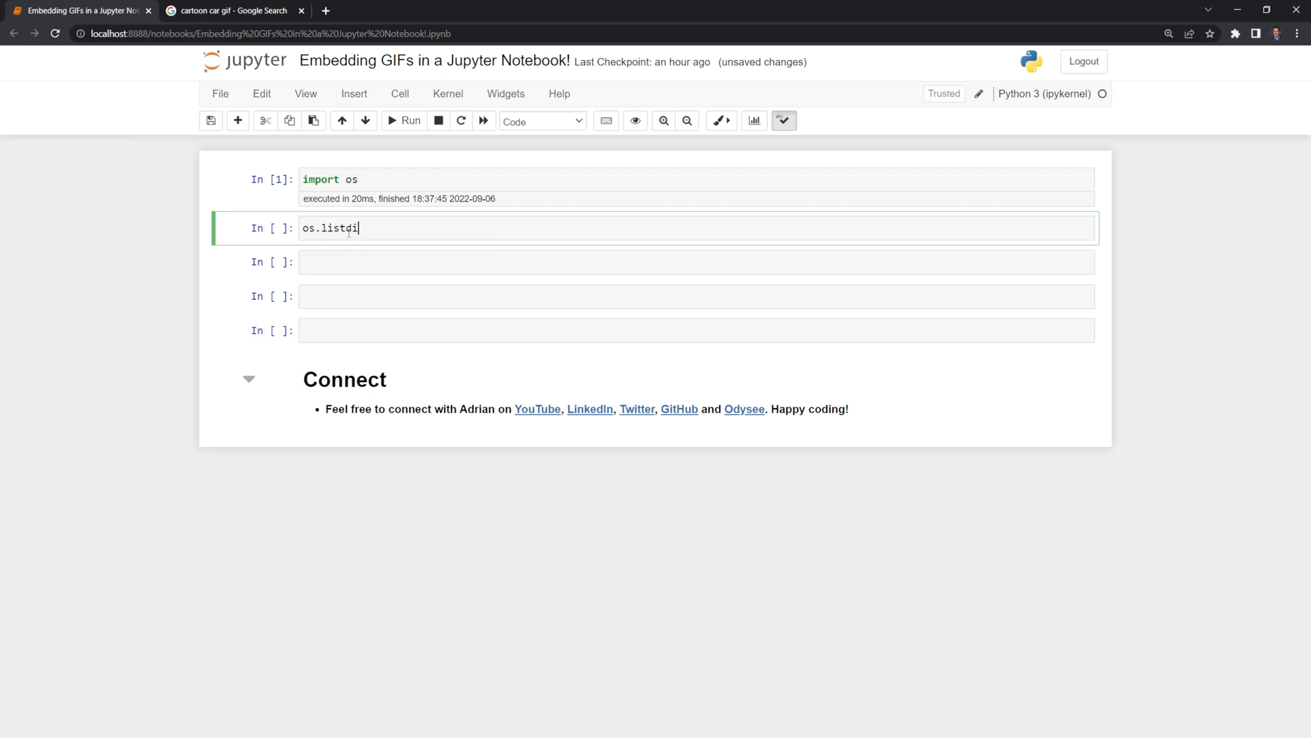
pyautogui.write('()')
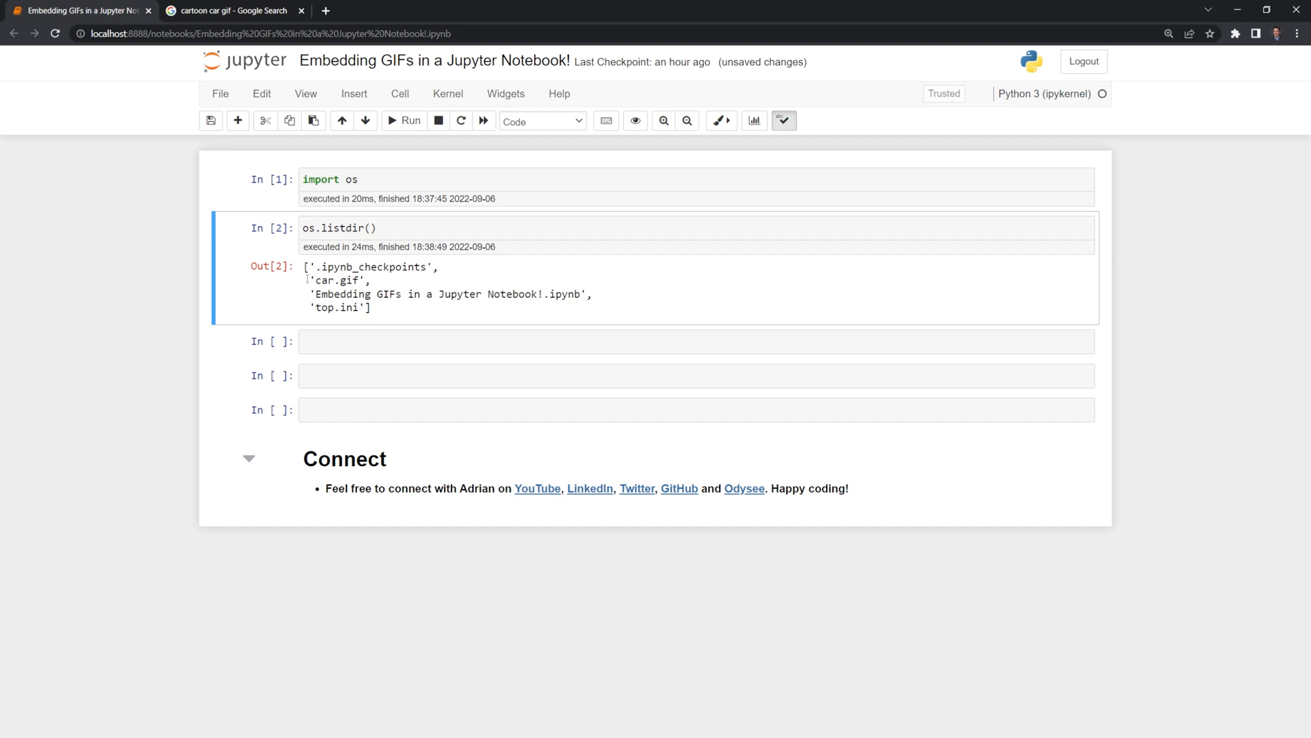
pyautogui.moveTo(636, 488)
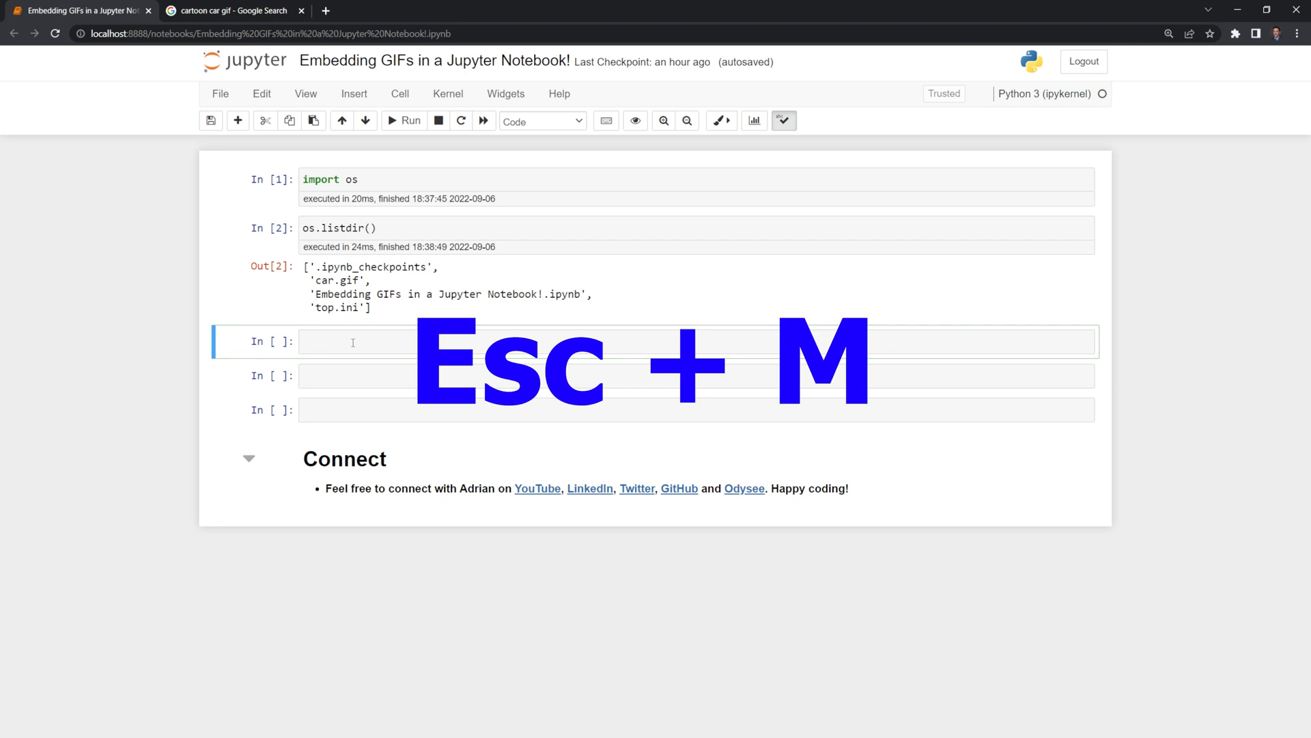
# Make the cell Markdown with ![car gif](car.gif) and render the pink car GIF
pyautogui.press('m')
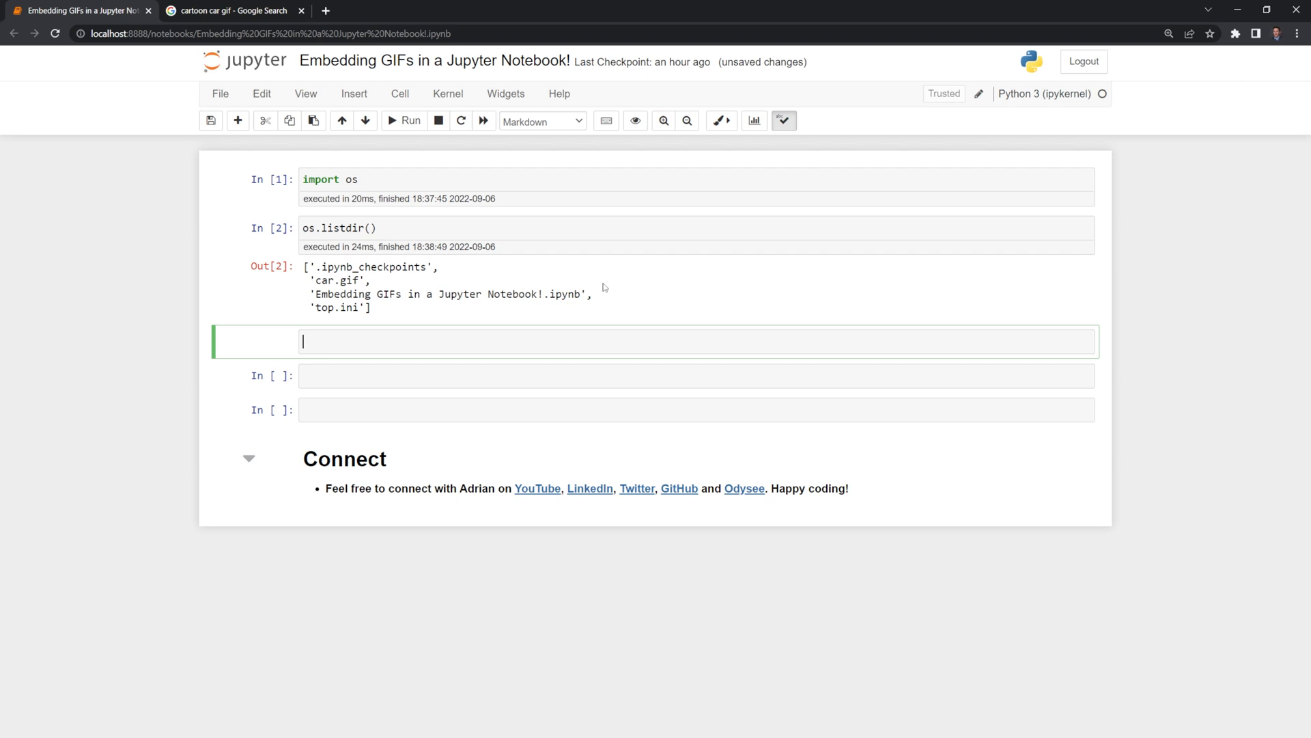
pyautogui.write('!')
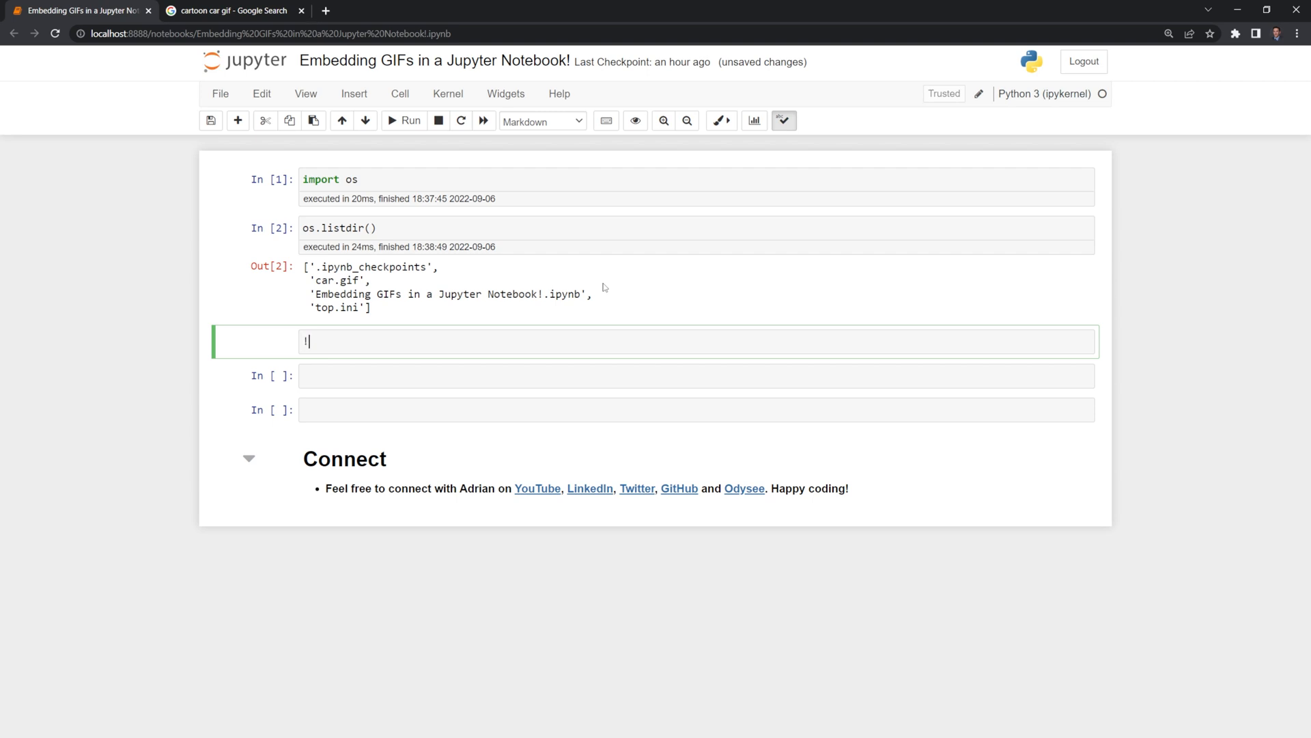
pyautogui.write('[')
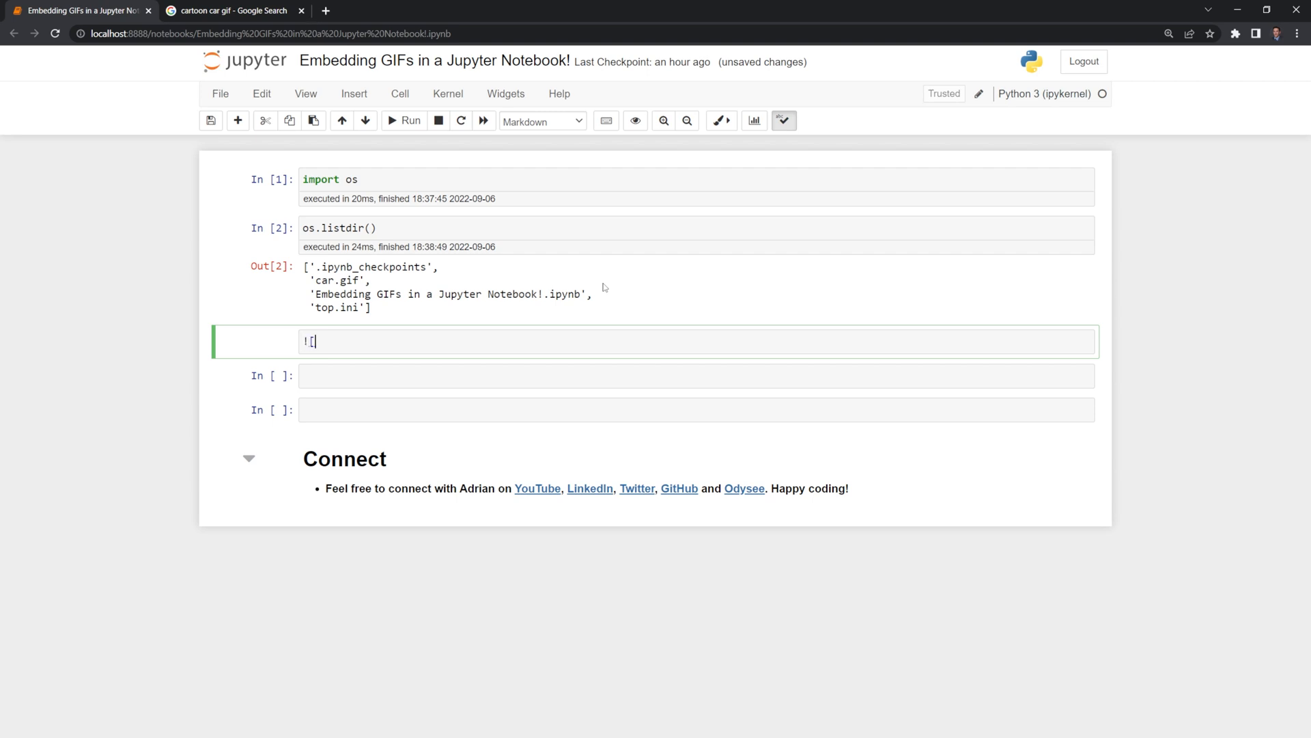
pyautogui.write('car gif](')
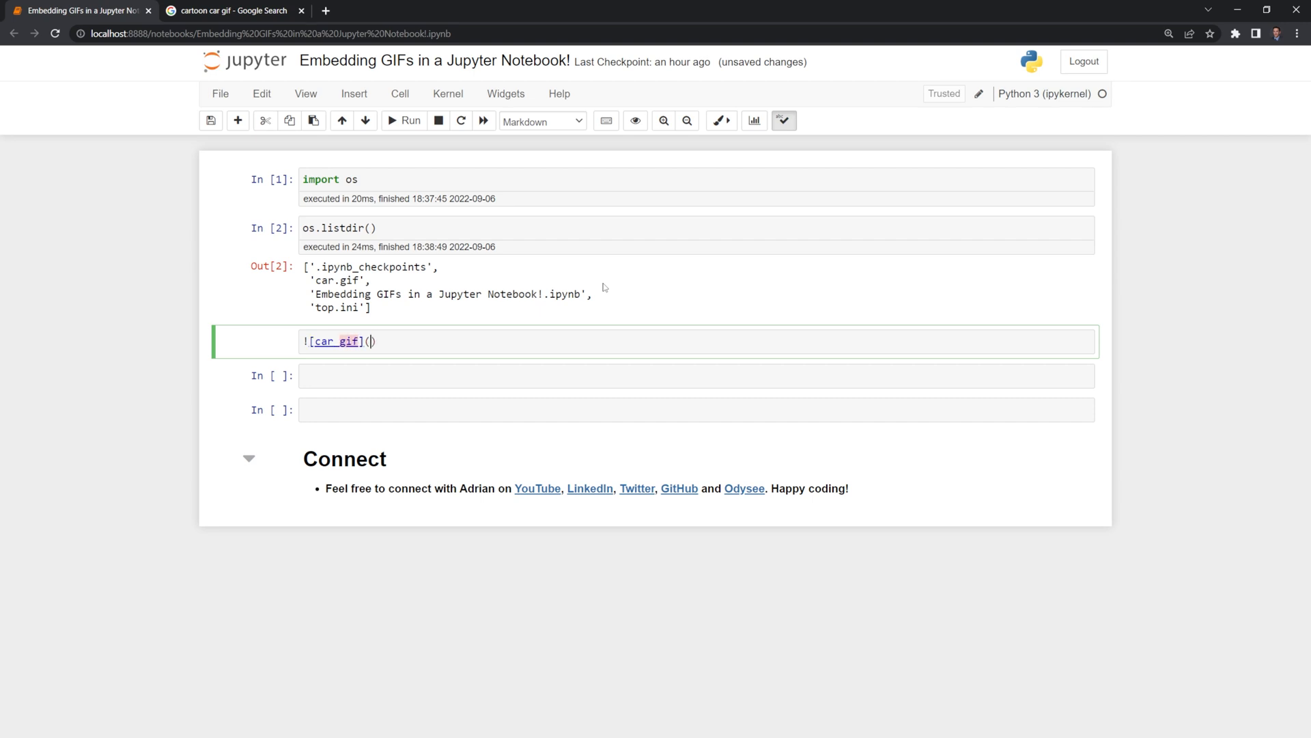
pyautogui.moveTo(458, 276)
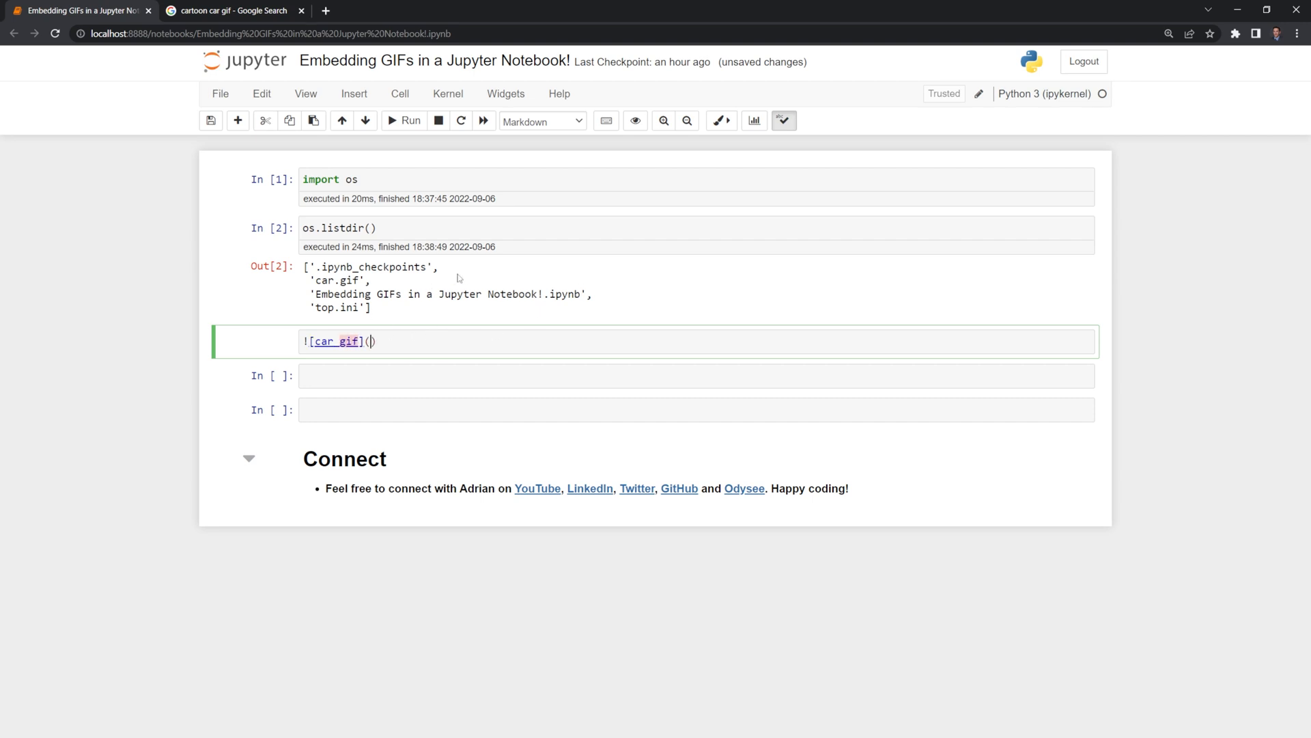
pyautogui.write('car.')
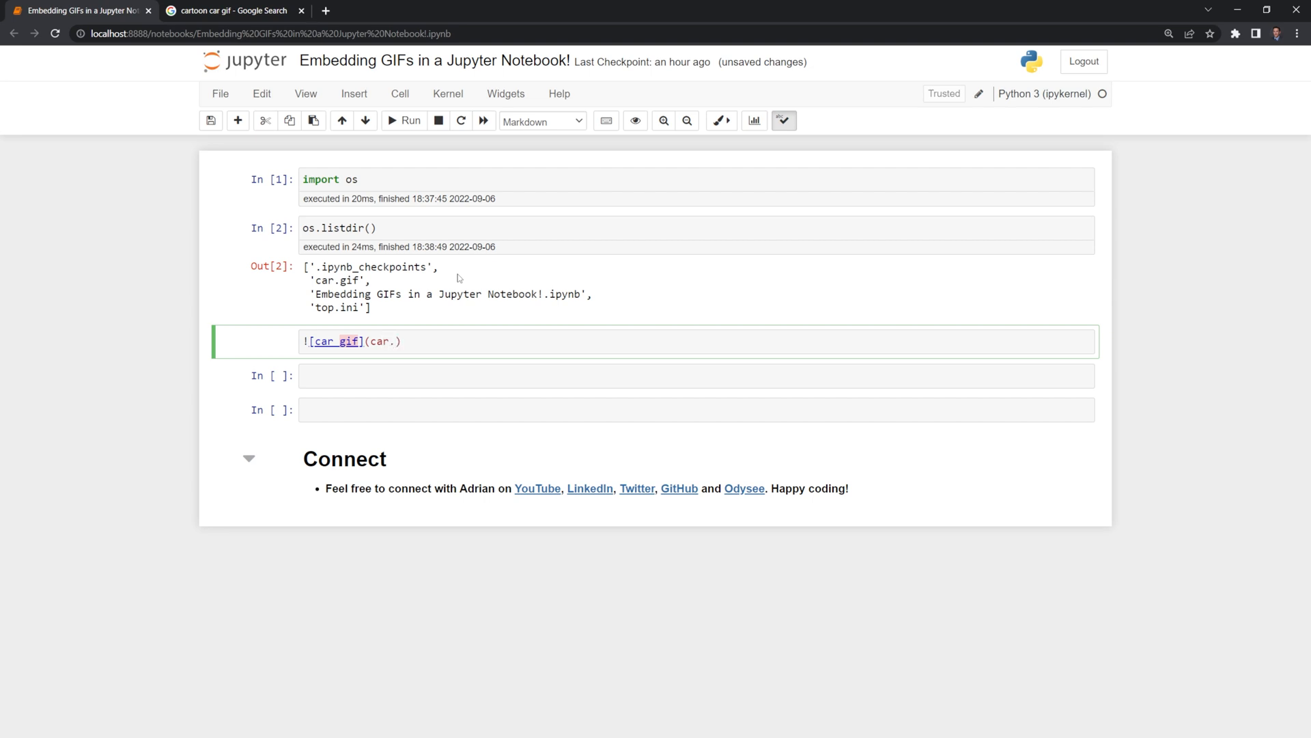
pyautogui.write('gif')
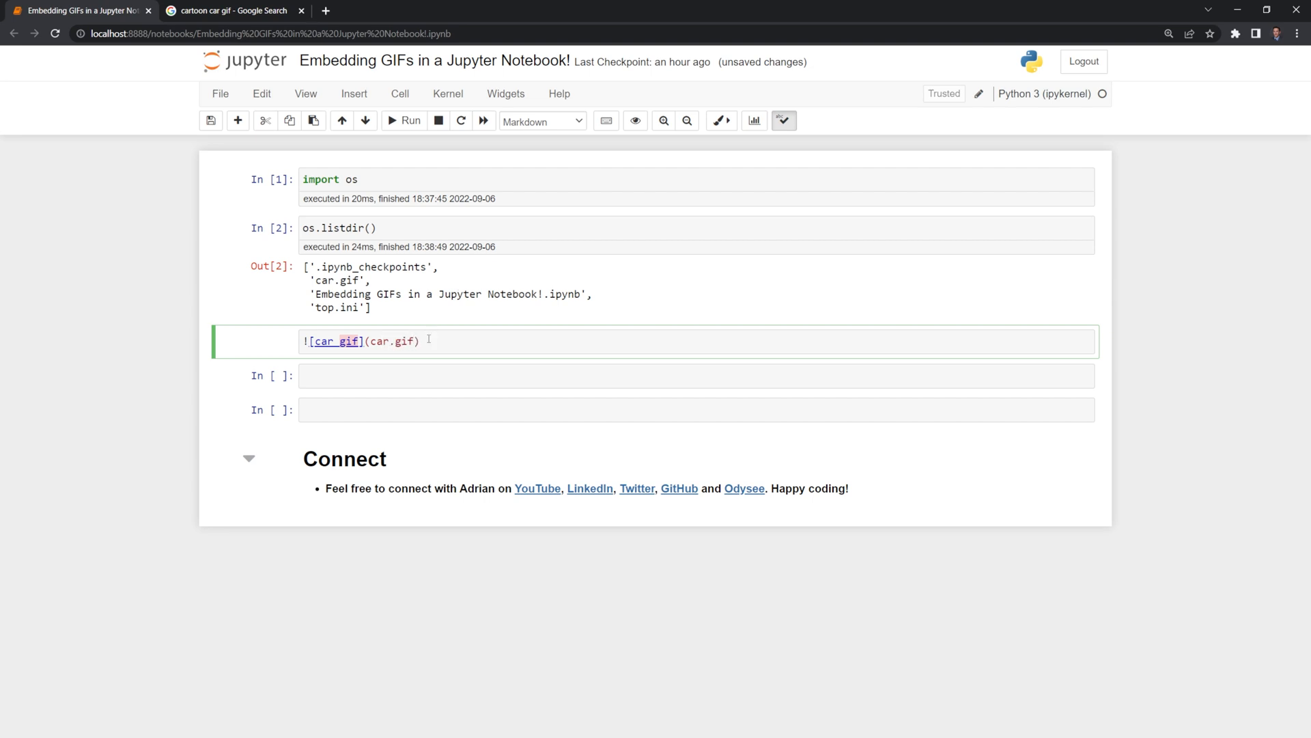
pyautogui.press('shift+enter')
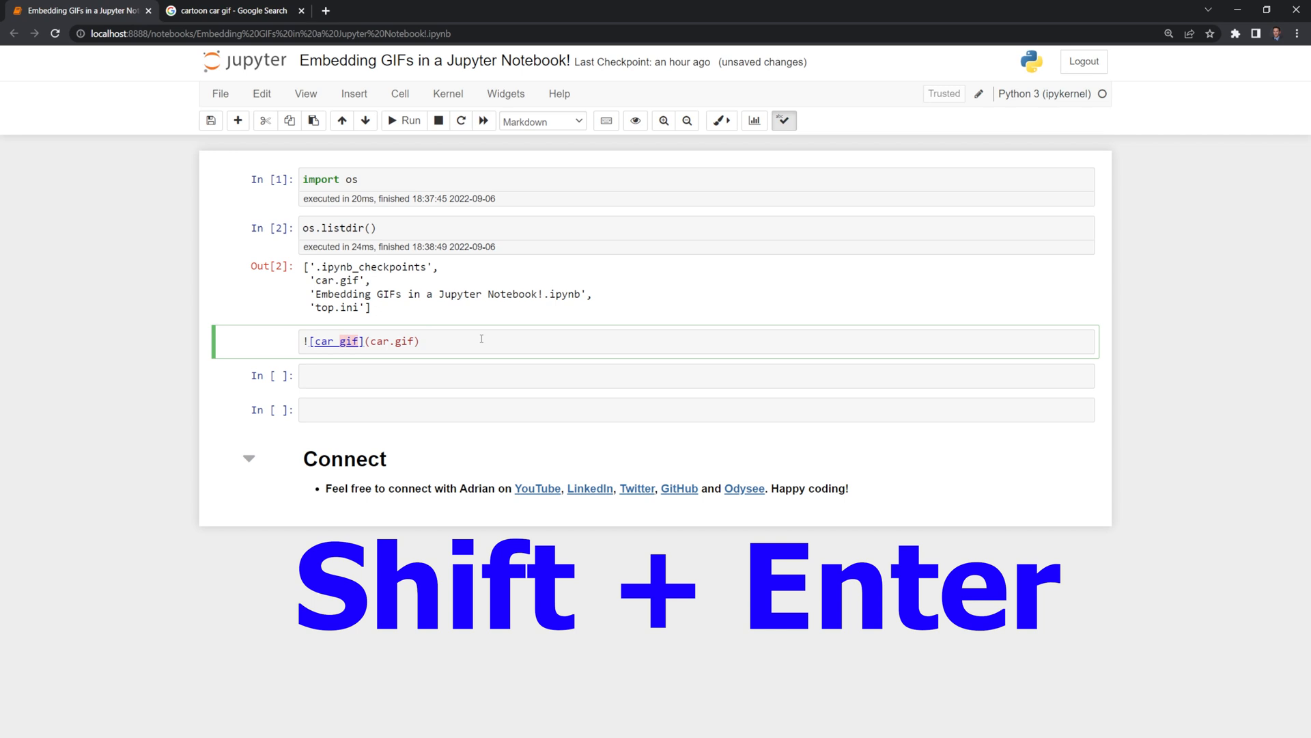
pyautogui.press('shift+enter')
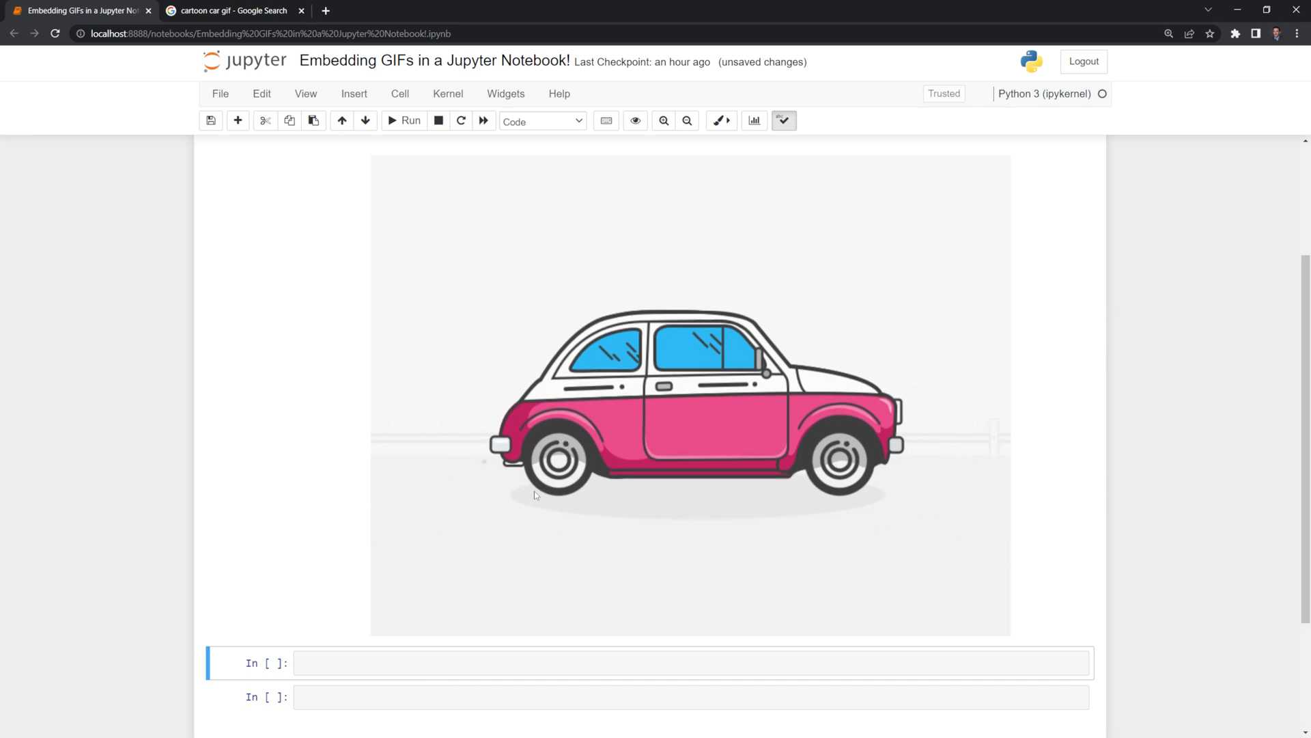
pyautogui.scroll(-3)
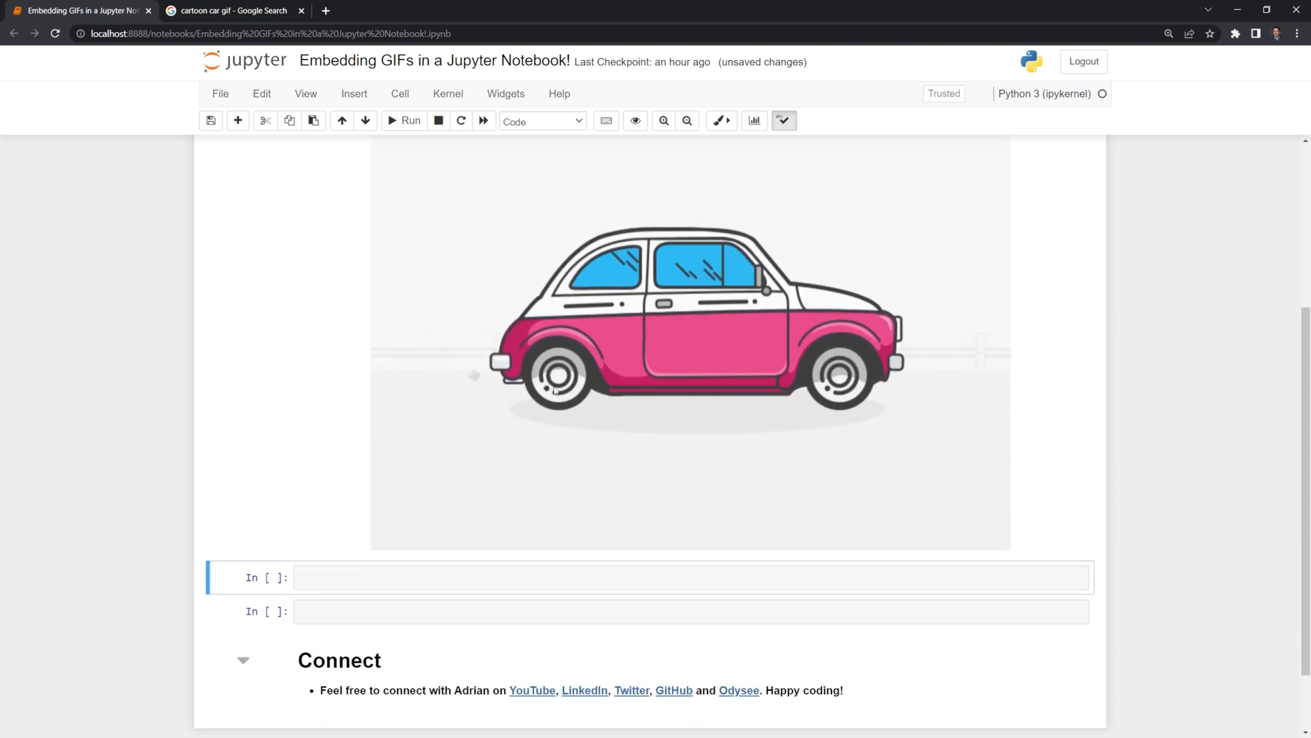
pyautogui.click(230, 11)
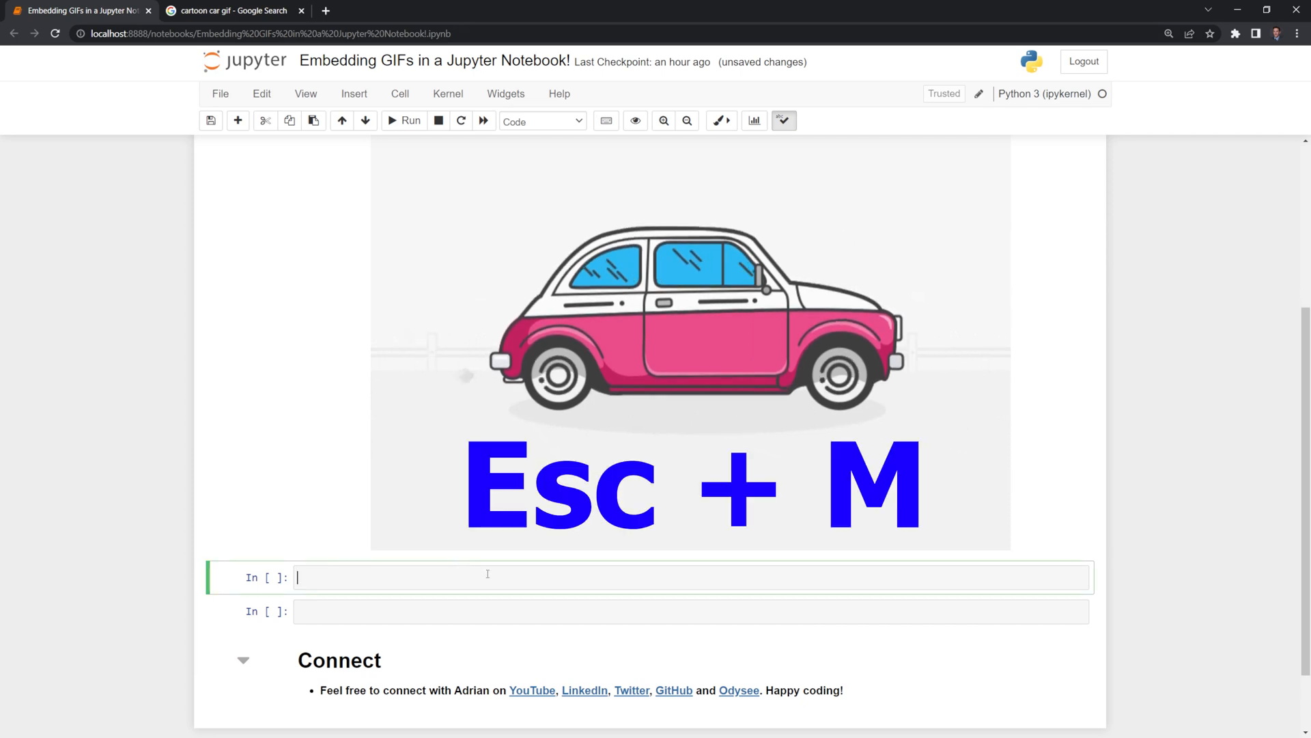
pyautogui.press('m')
pyautogui.write('![')
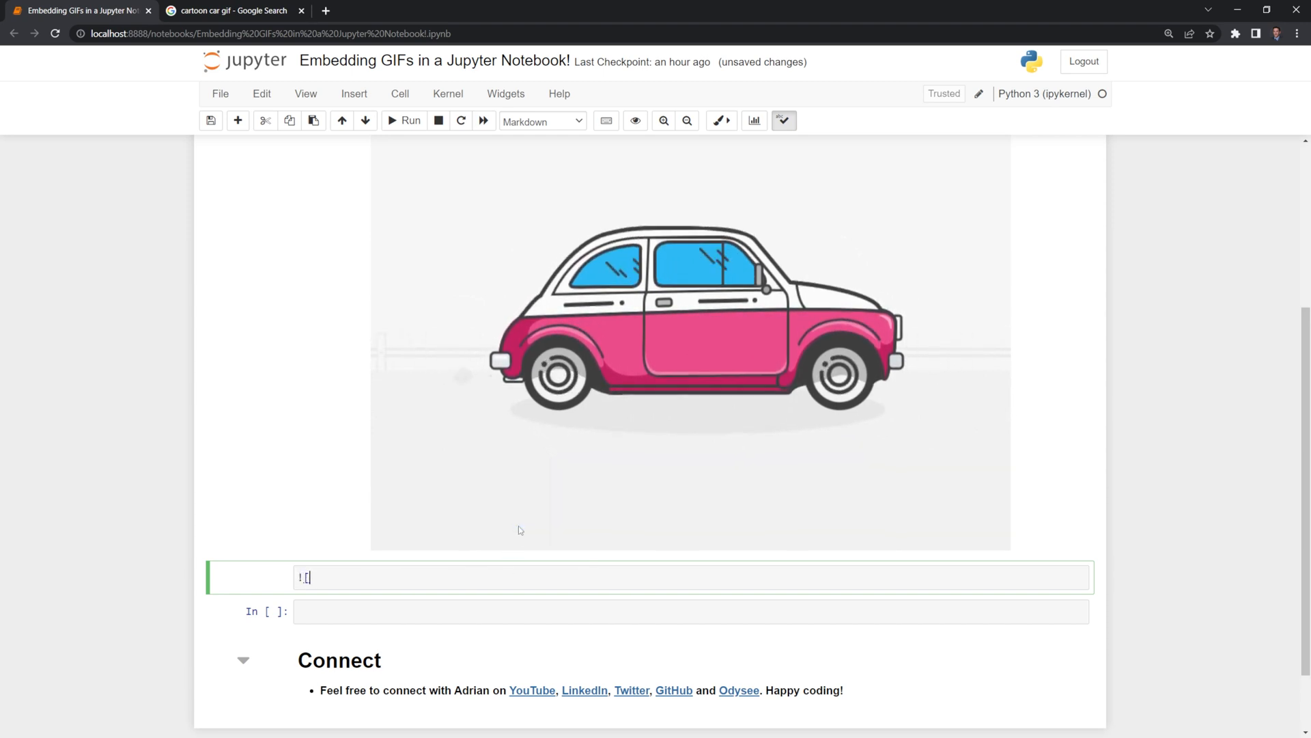
# Add a Markdown cell embedding the car GIF from its pinimg.com URL
pyautogui.write('car gif url](')
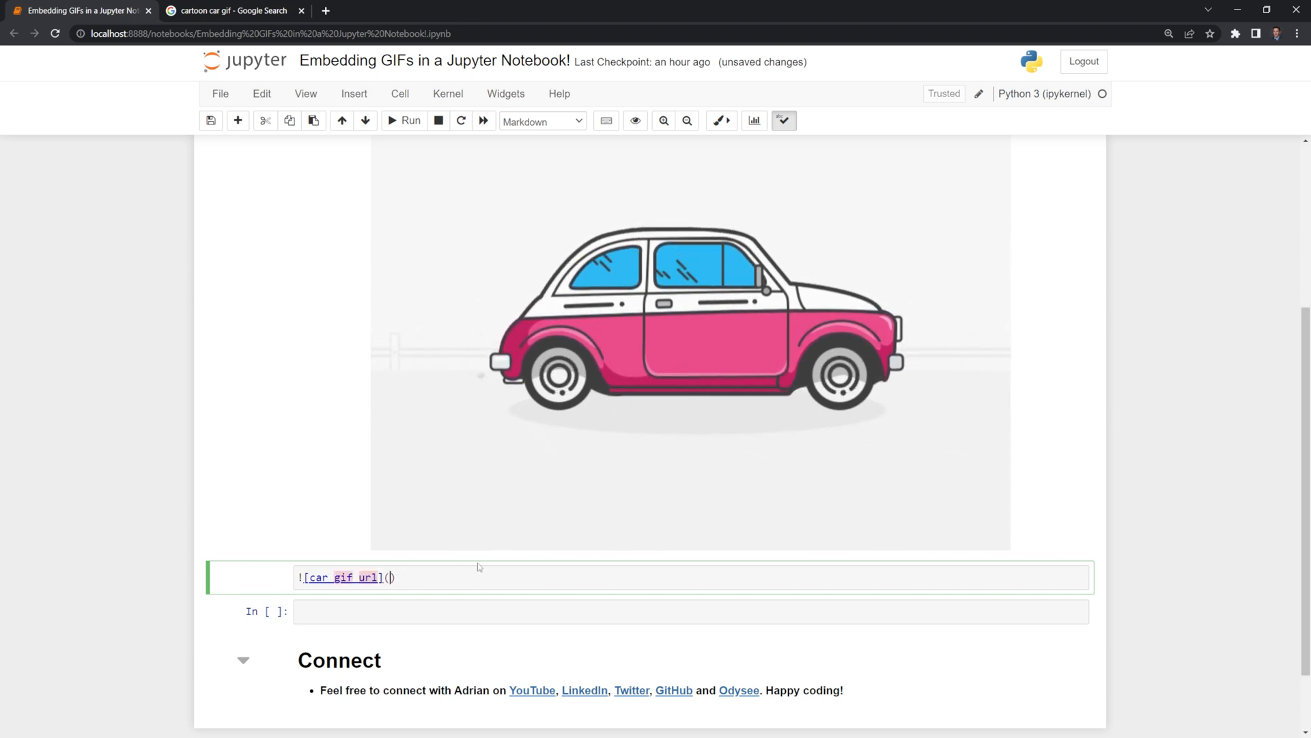
pyautogui.write('https://i.pinimg.com/originals/65/5d/2d/655d2da400a648abca600766a89deead.gif')
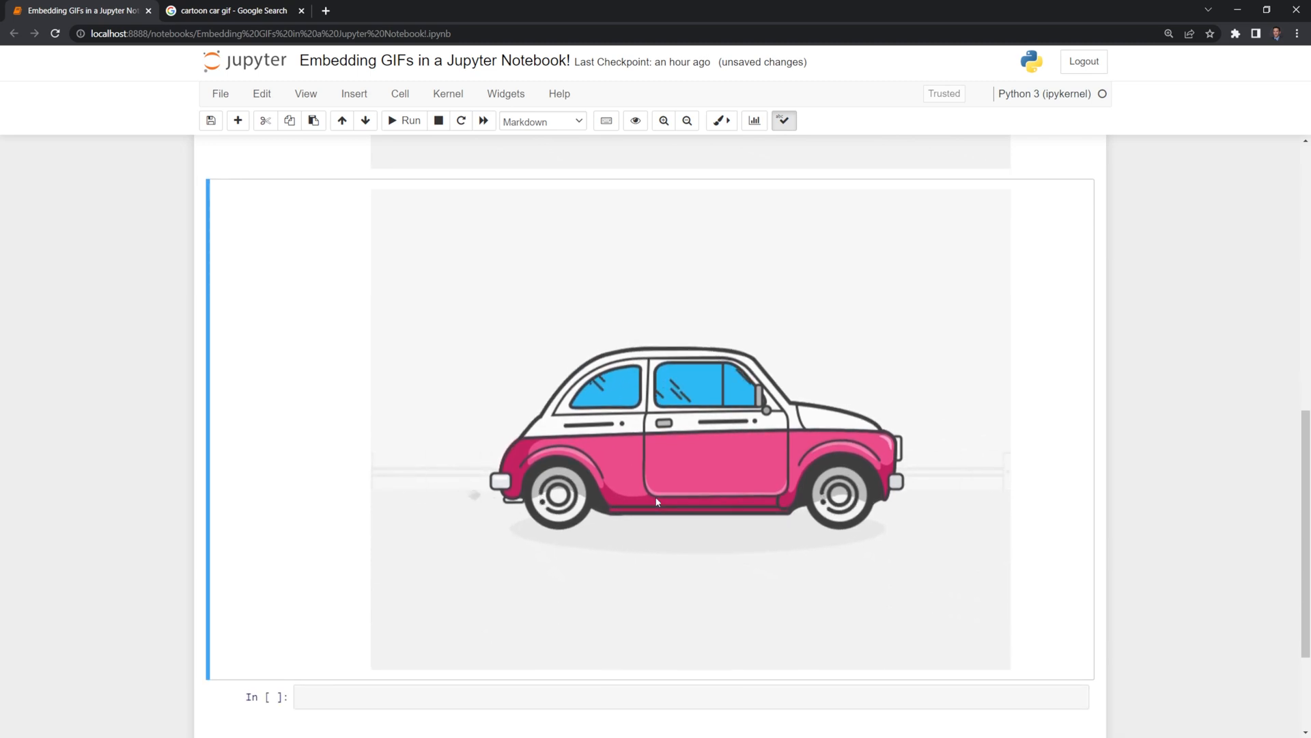
pyautogui.scroll(-3)
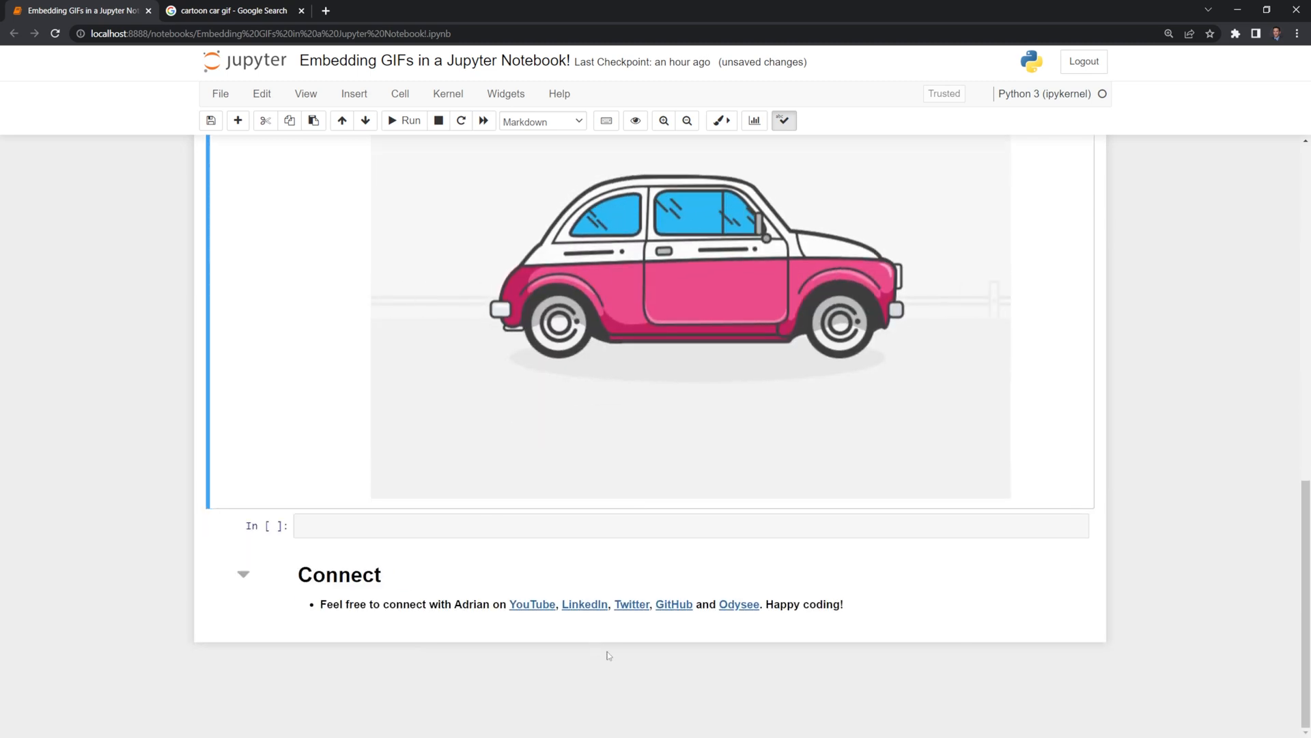